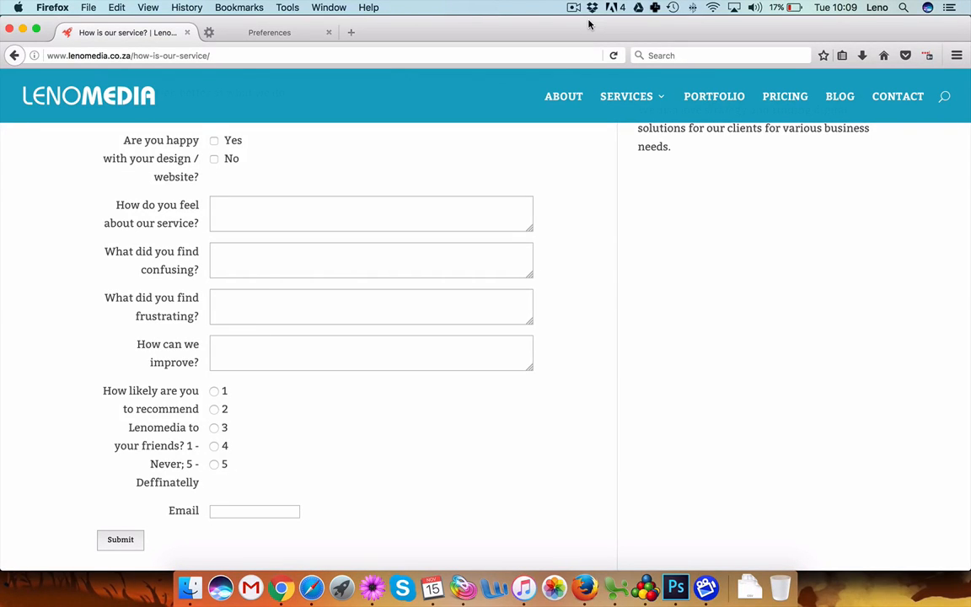
mouse_move(183, 435)
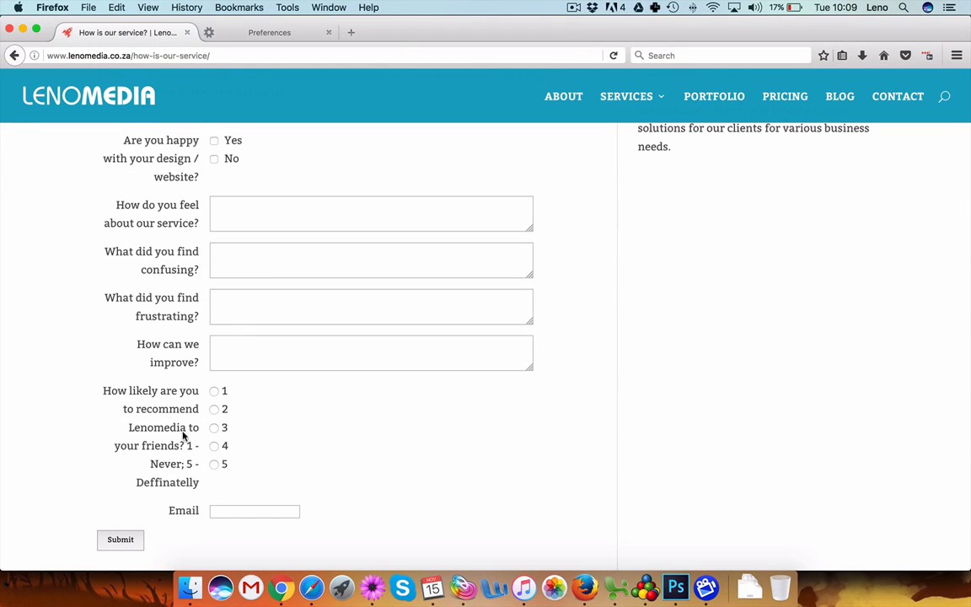
Scroll the Firefox feedback form to review the plain Submit button, then view it in Chrome
scroll("down", 3)
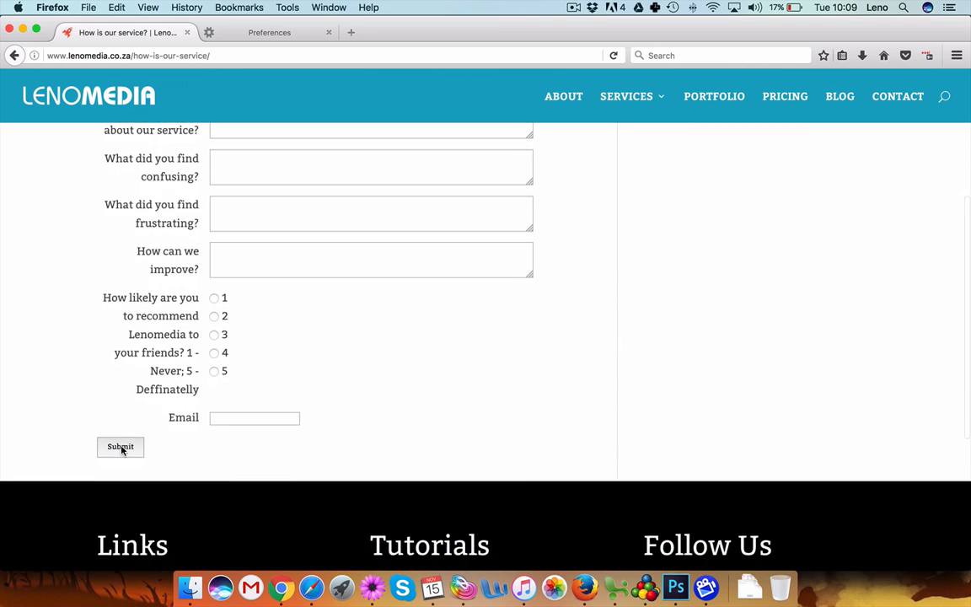
scroll("up", 3)
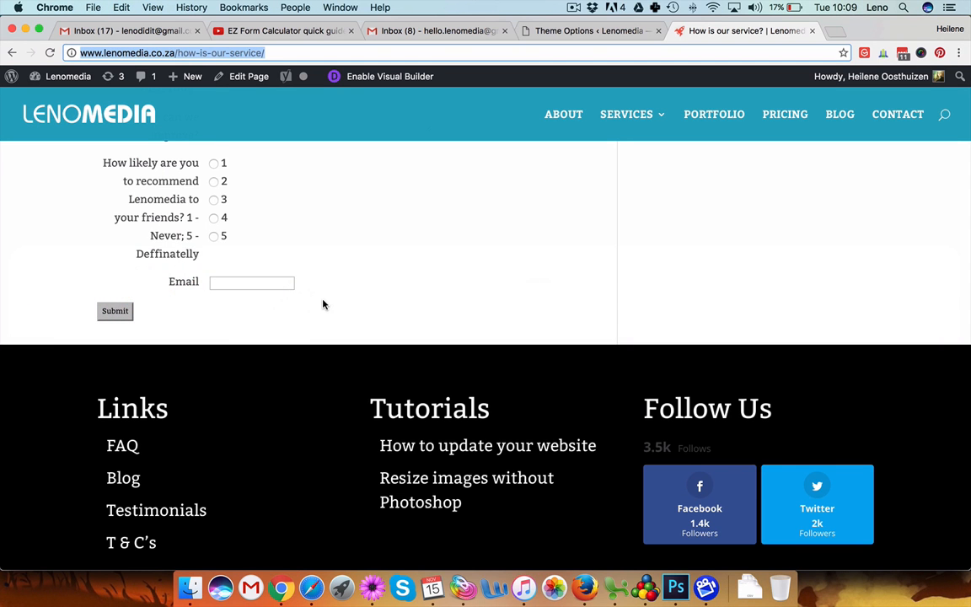
Leave the logged-in Chrome page and return to the feedback form in Firefox
scroll("up", 3)
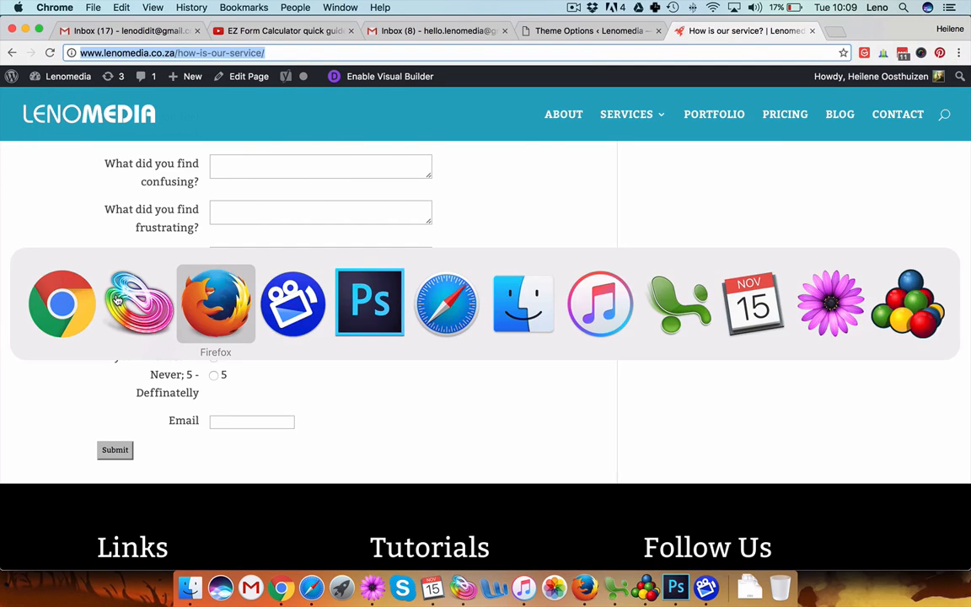
left_click(215, 303)
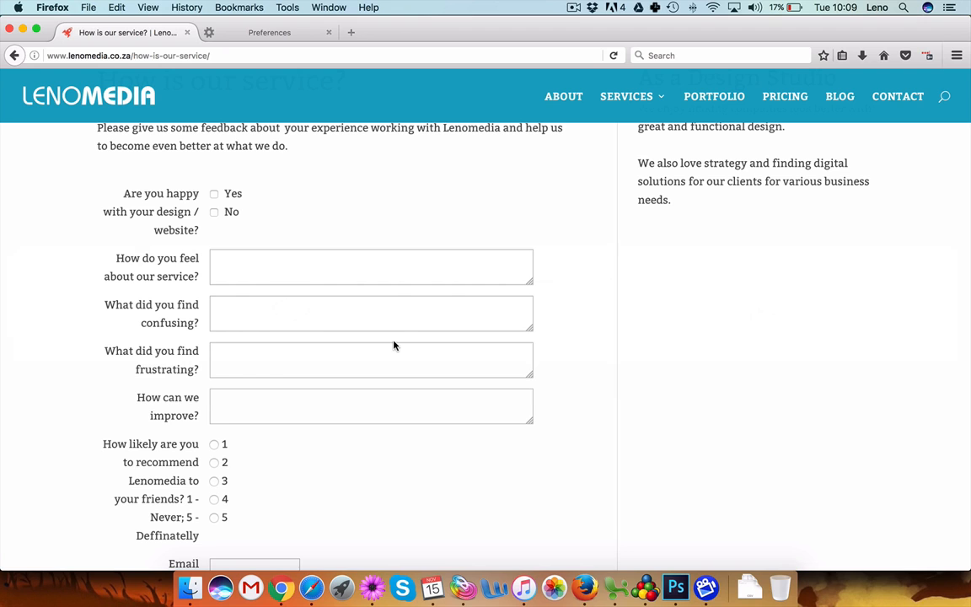
scroll("down", 3)
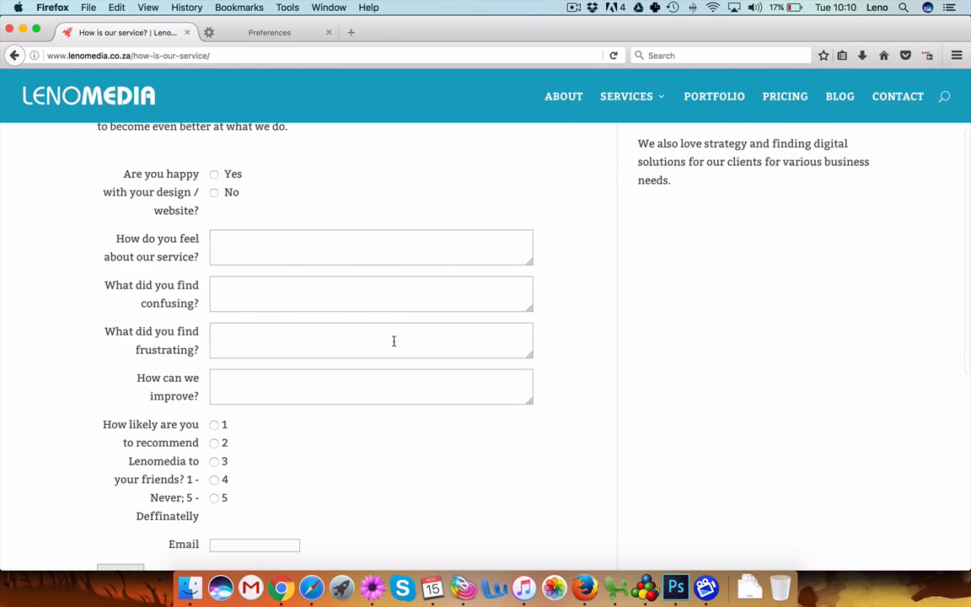
scroll("down", 3)
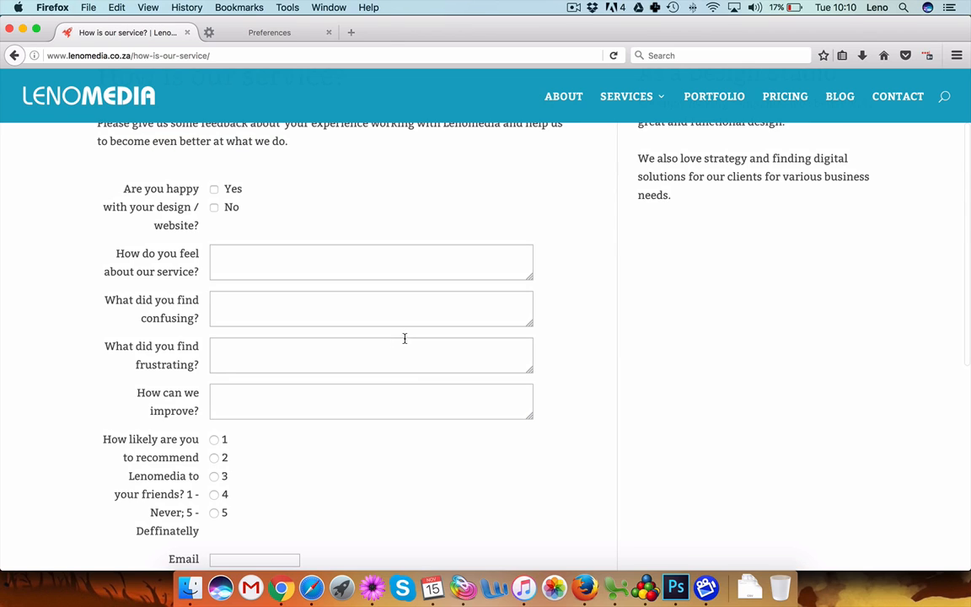
scroll("down", 3)
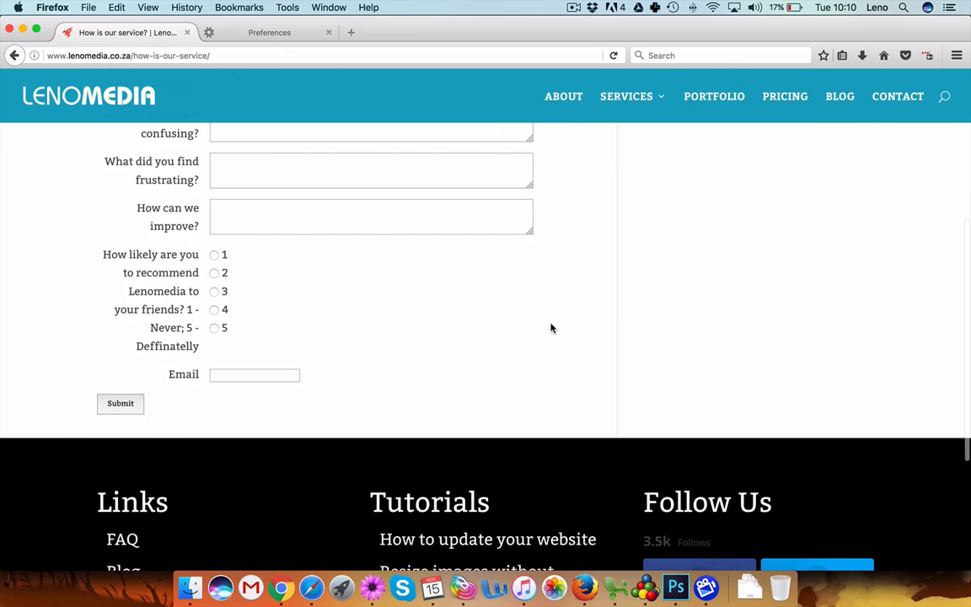
mouse_move(176, 412)
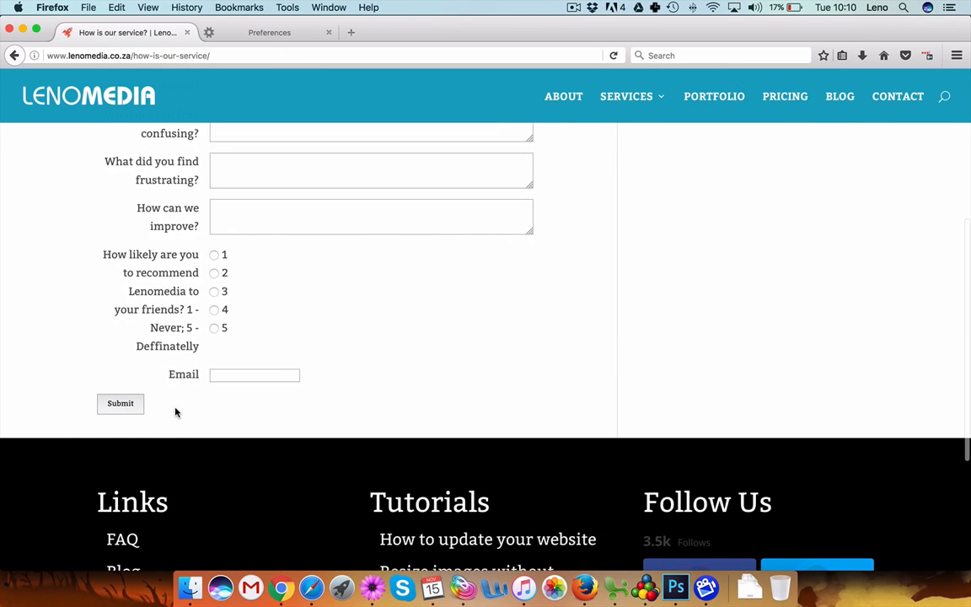
scroll("down", 3)
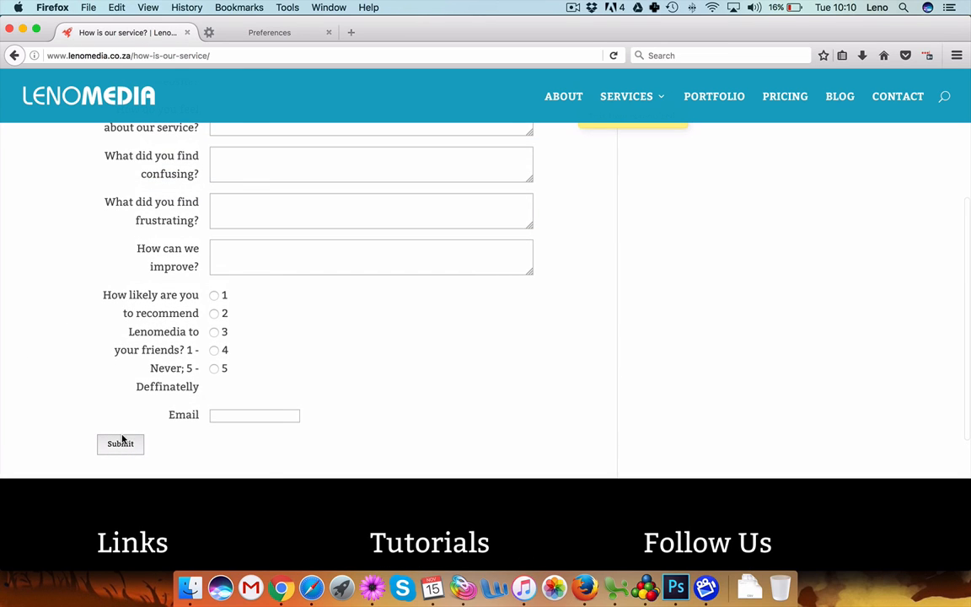
Inspect the Submit button to show its markup and style rules in Firefox's inspector
right_click(120, 443)
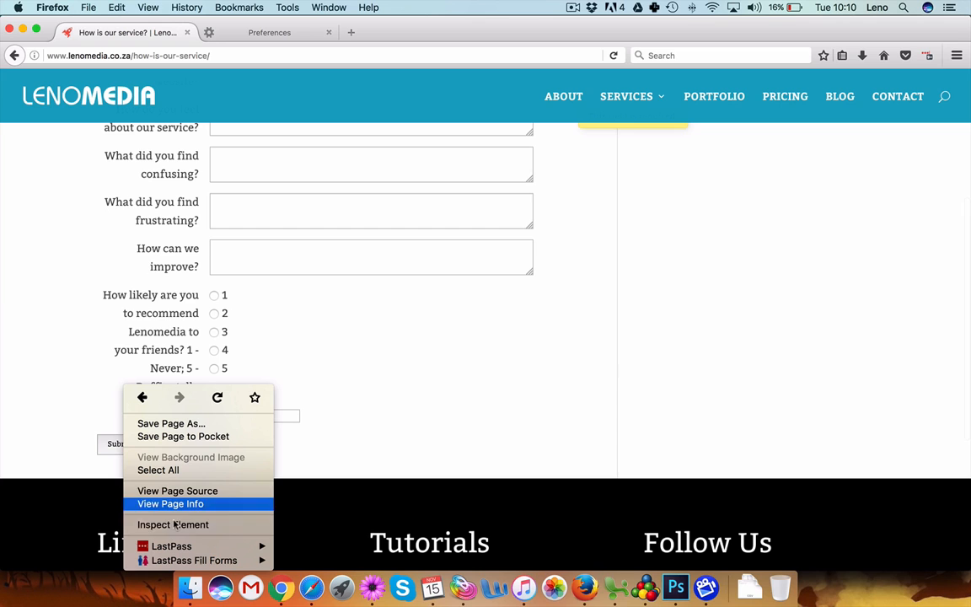
left_click(173, 524)
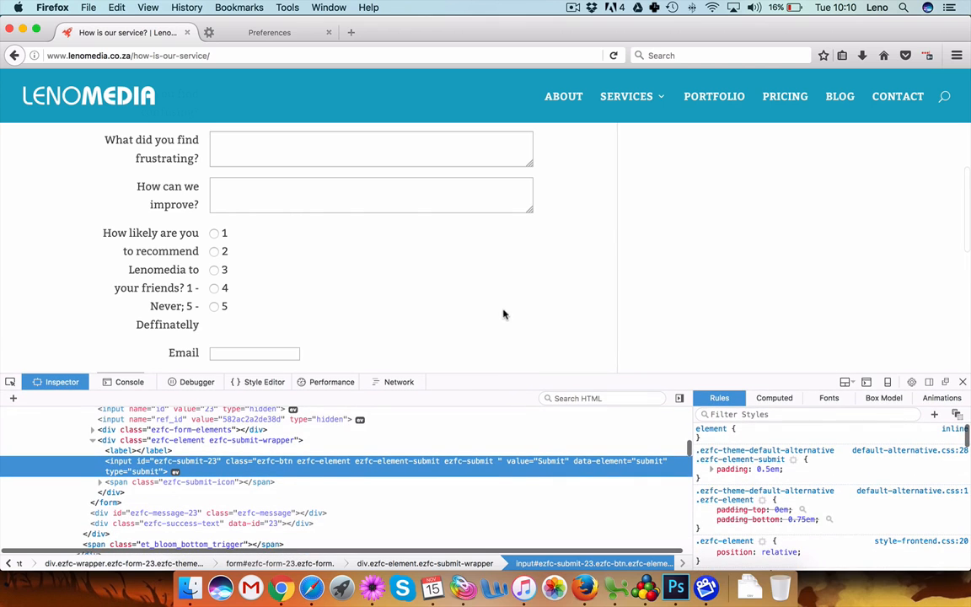
scroll("down", 3)
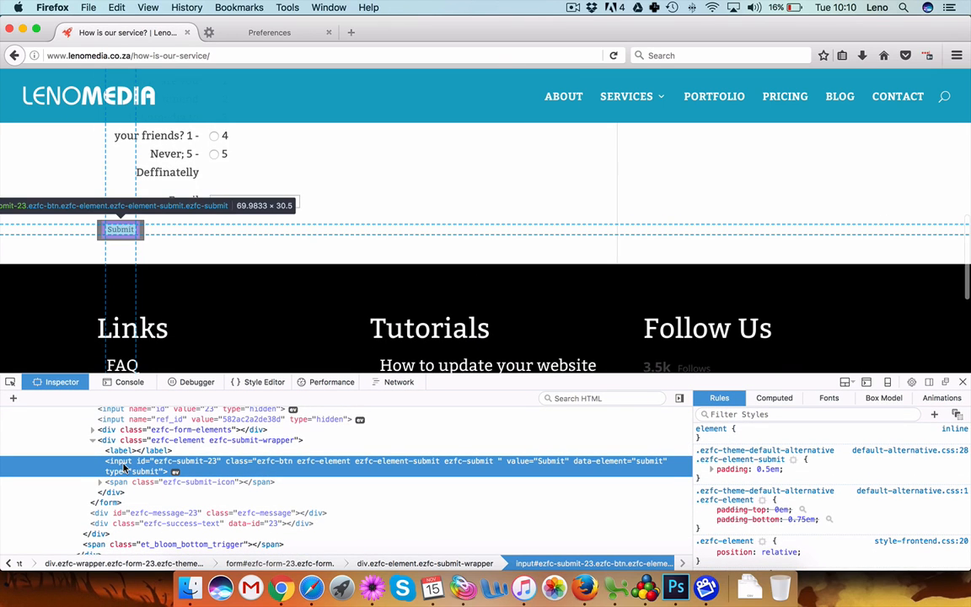
mouse_move(122, 468)
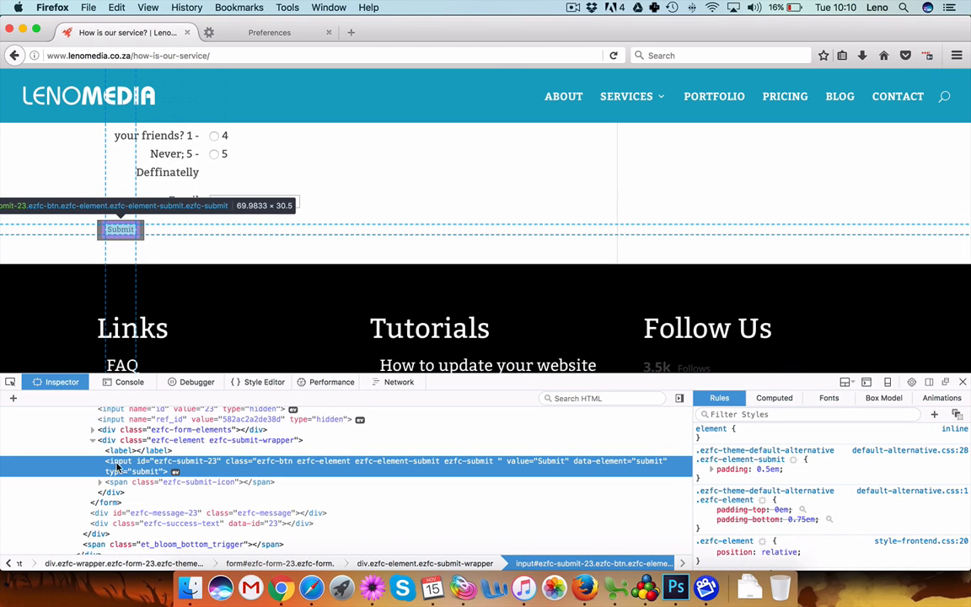
mouse_move(195, 466)
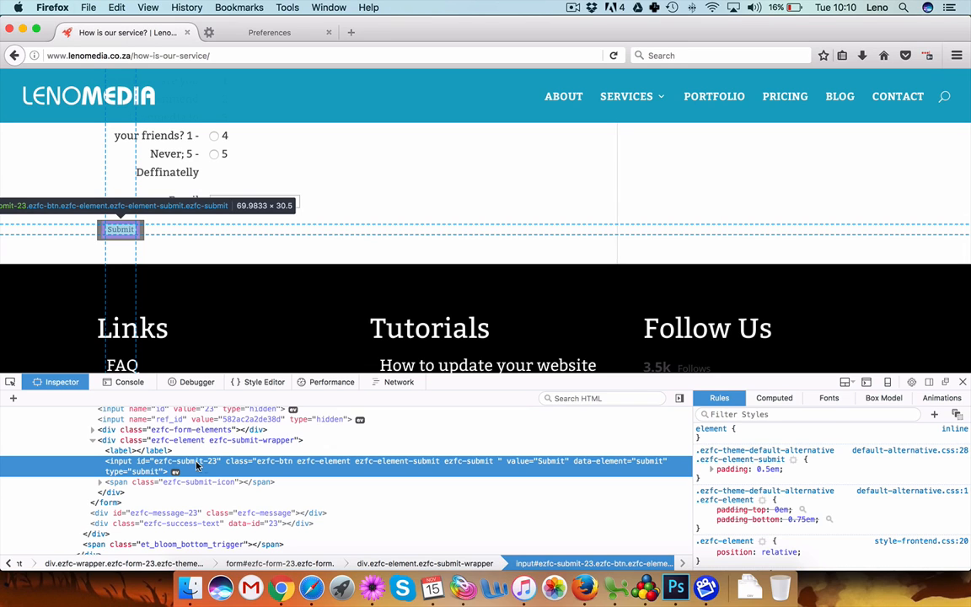
mouse_move(180, 477)
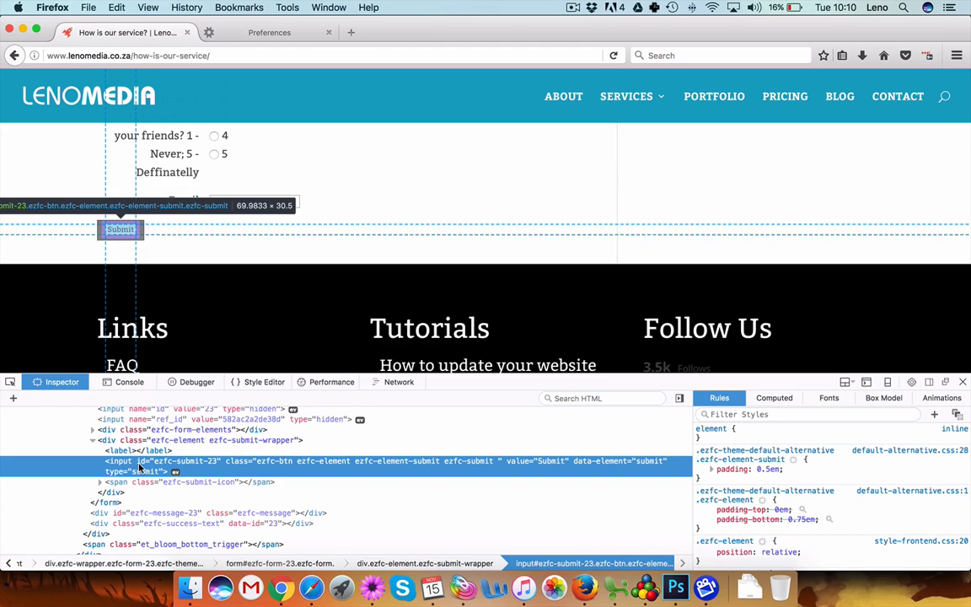
mouse_move(388, 475)
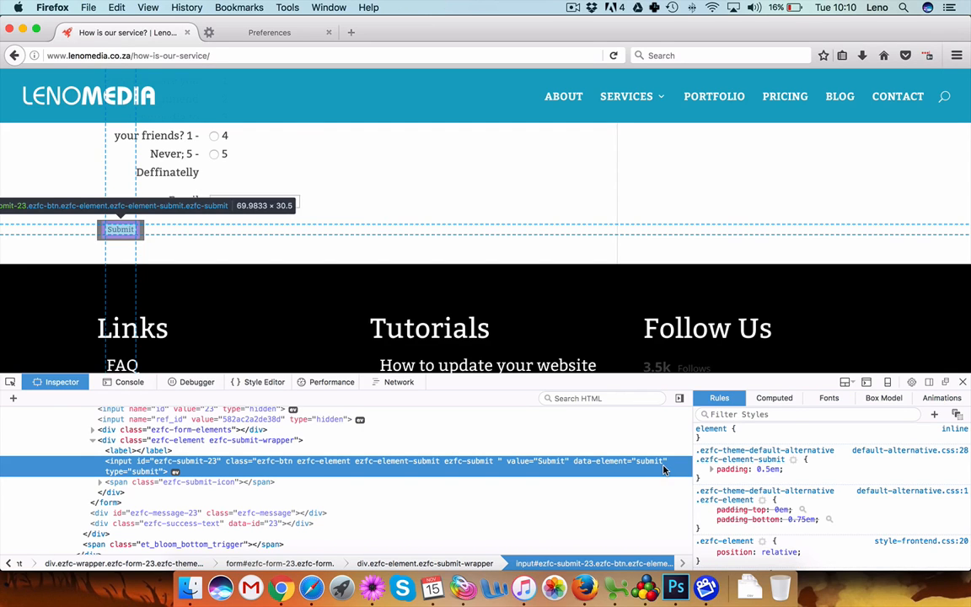
mouse_move(212, 474)
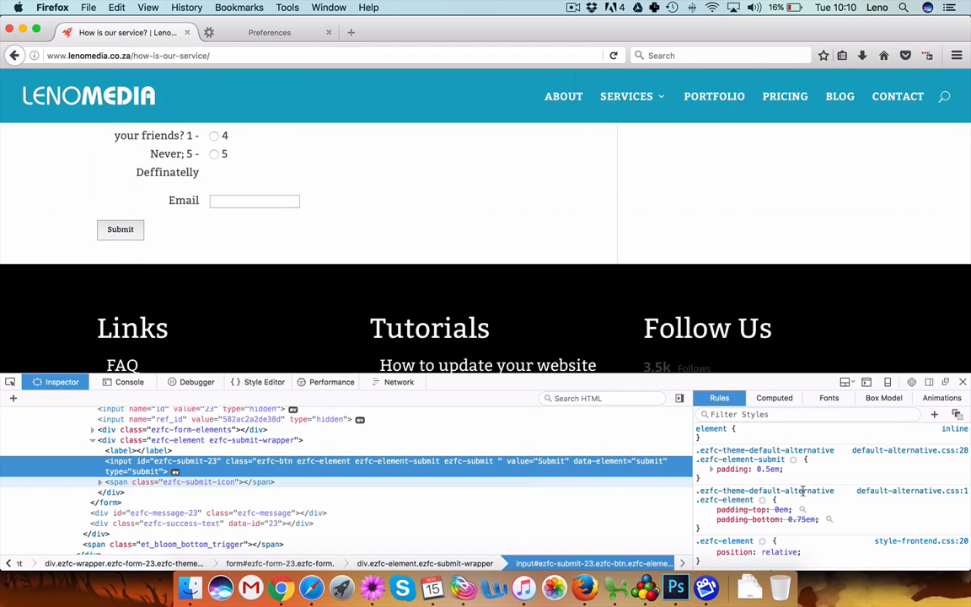
Edit the .ezfc-element-submit padding value, changing 0.5em to 1.5em
left_click(705, 470)
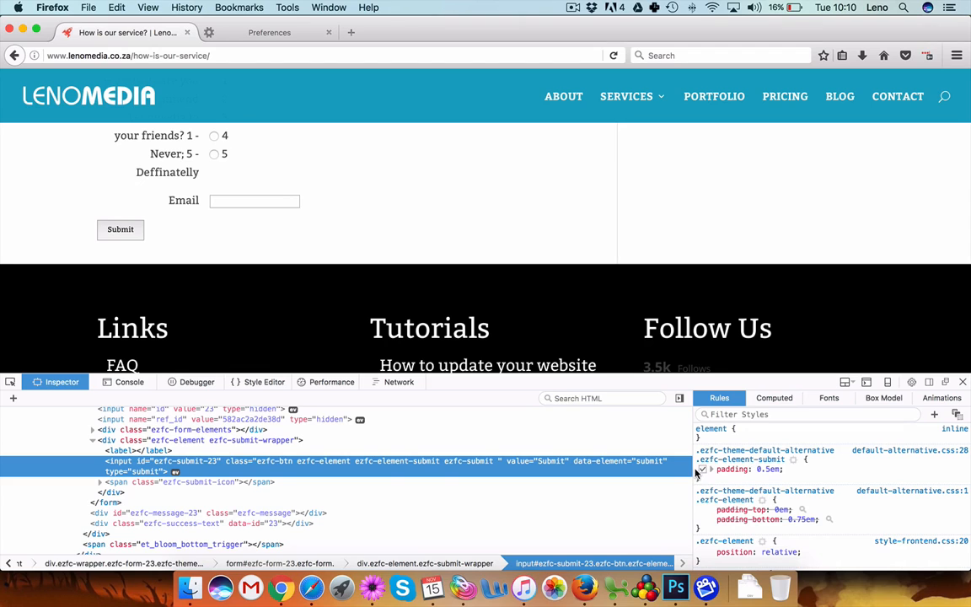
mouse_move(702, 473)
type("1.5")
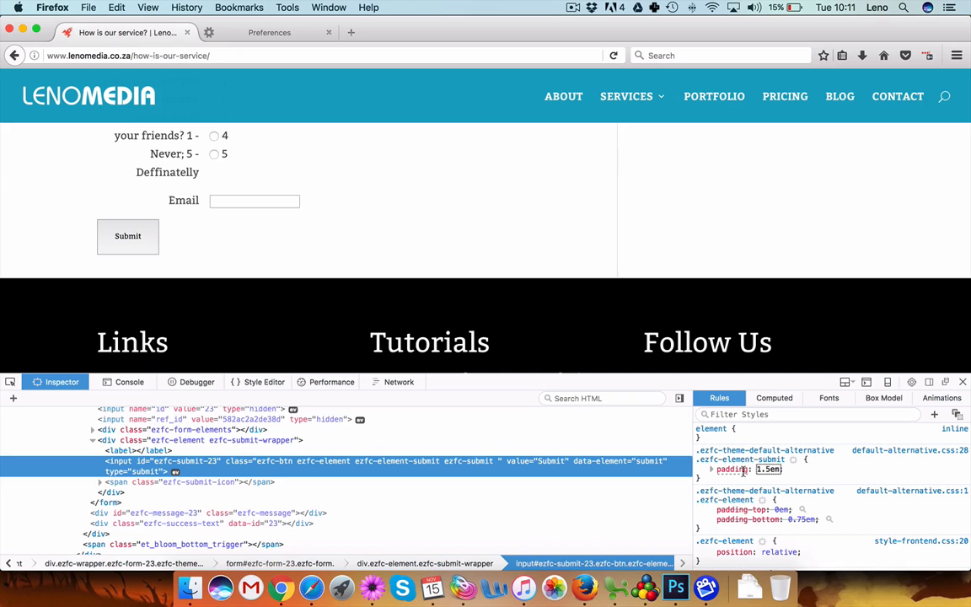
Give the submit rule background #1f7dc5, no border, white text and 16px font size
left_click(701, 469)
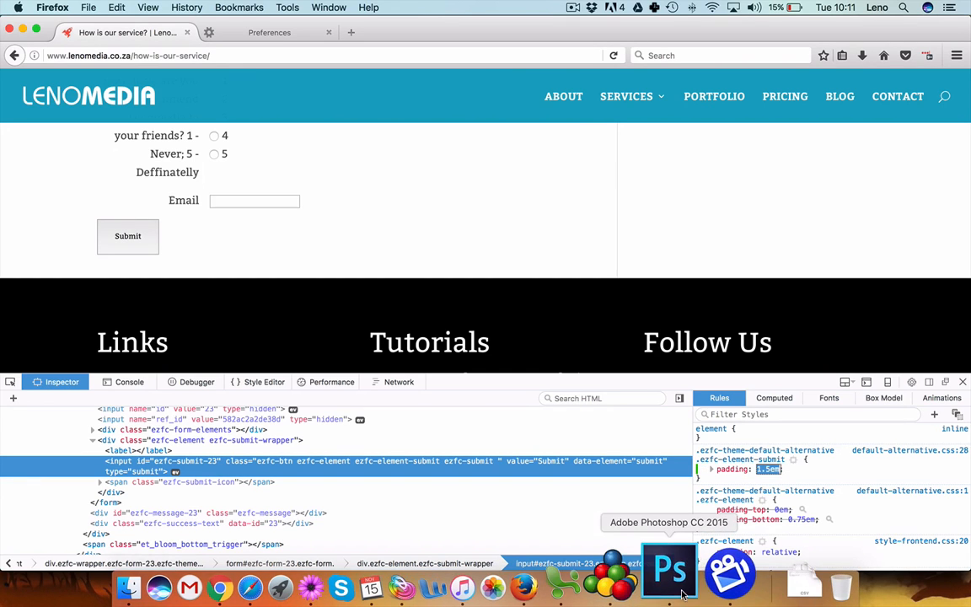
left_click(669, 571)
type("border: none;")
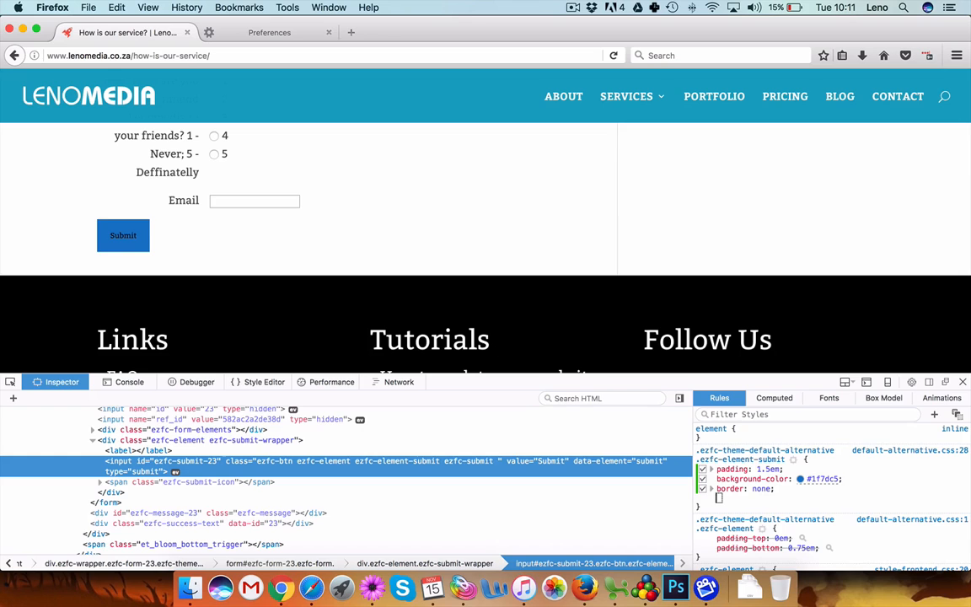
type("color: #fff;")
type("font-size: 16px;")
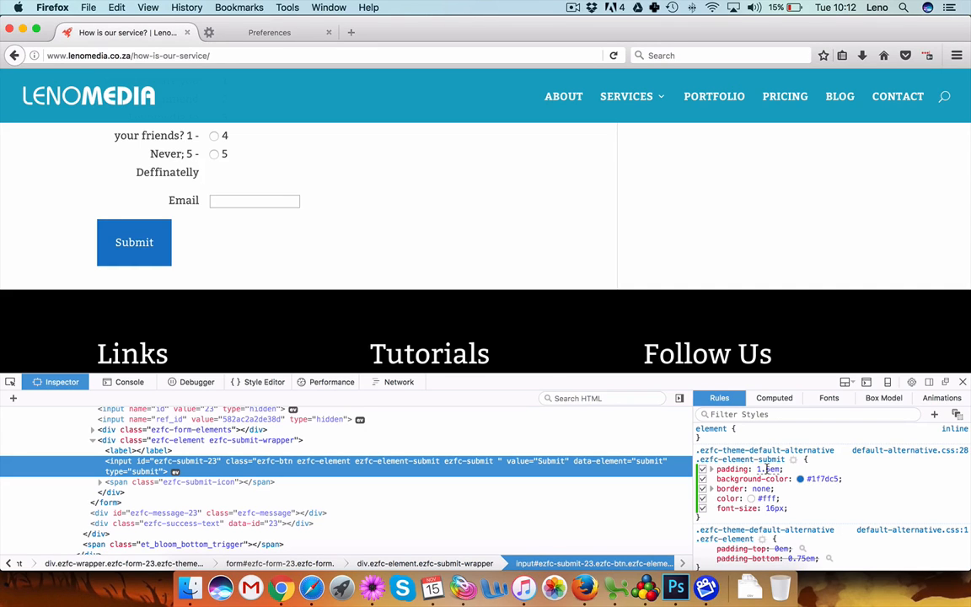
Change the Submit button's padding from 1.5em to 1.1em and select the rule text
double_click(767, 468)
type("1.1")
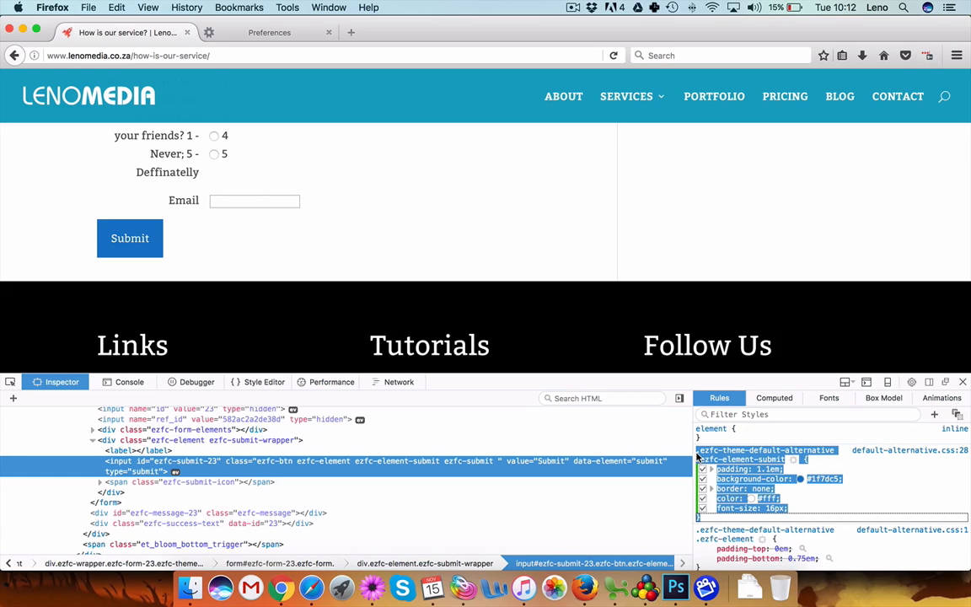
mouse_move(865, 450)
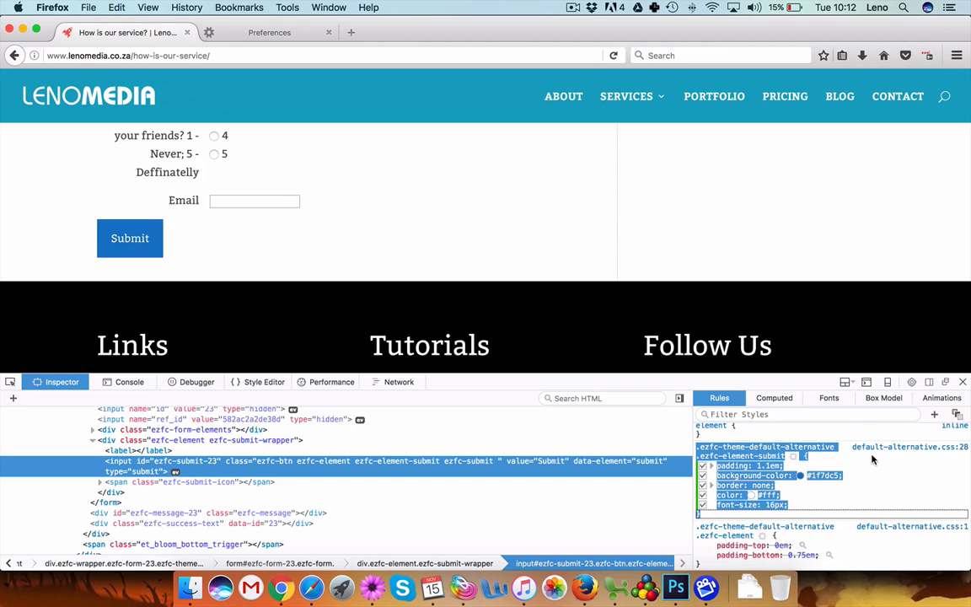
left_click(264, 381)
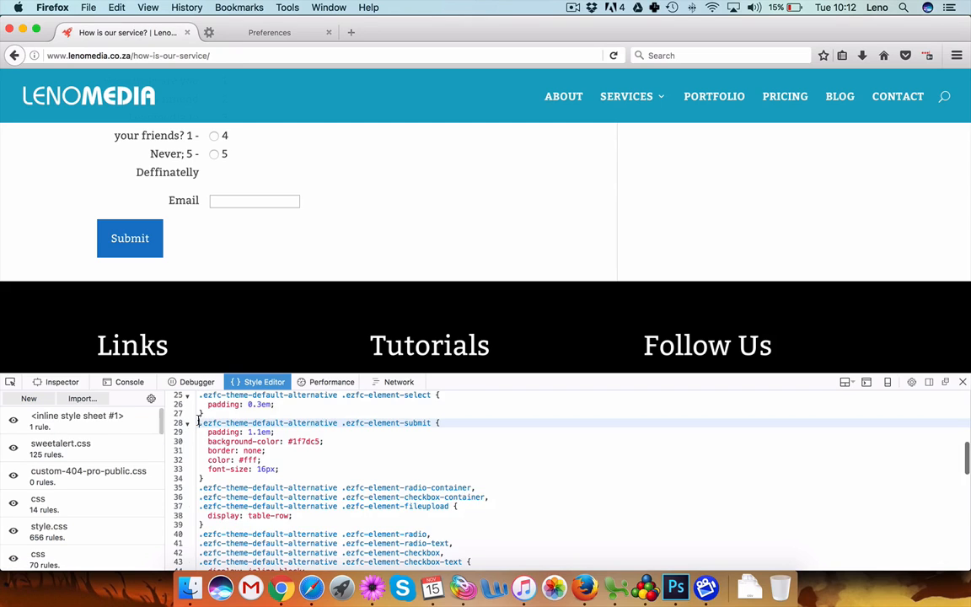
scroll("down", 3)
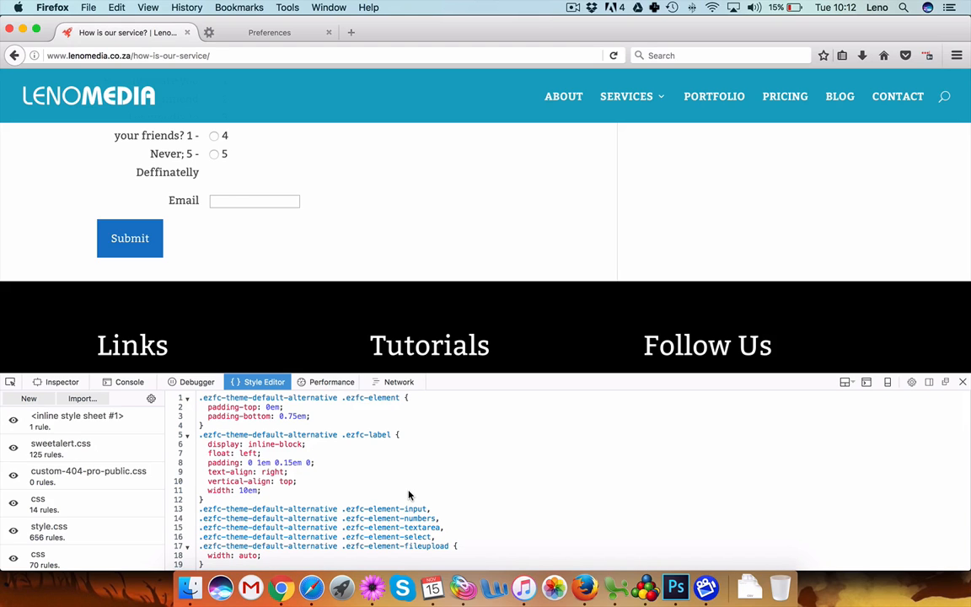
mouse_move(188, 479)
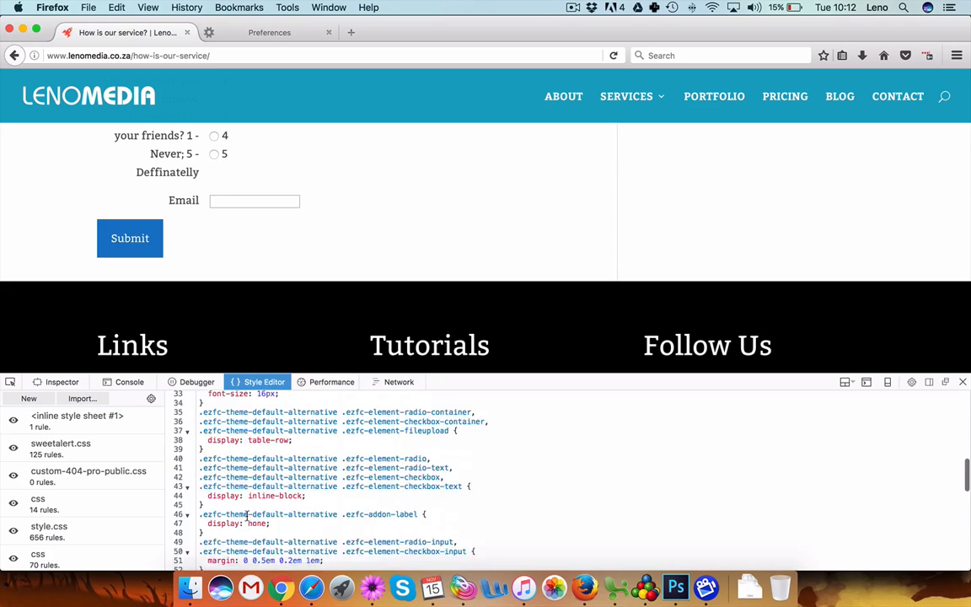
scroll("down", 3)
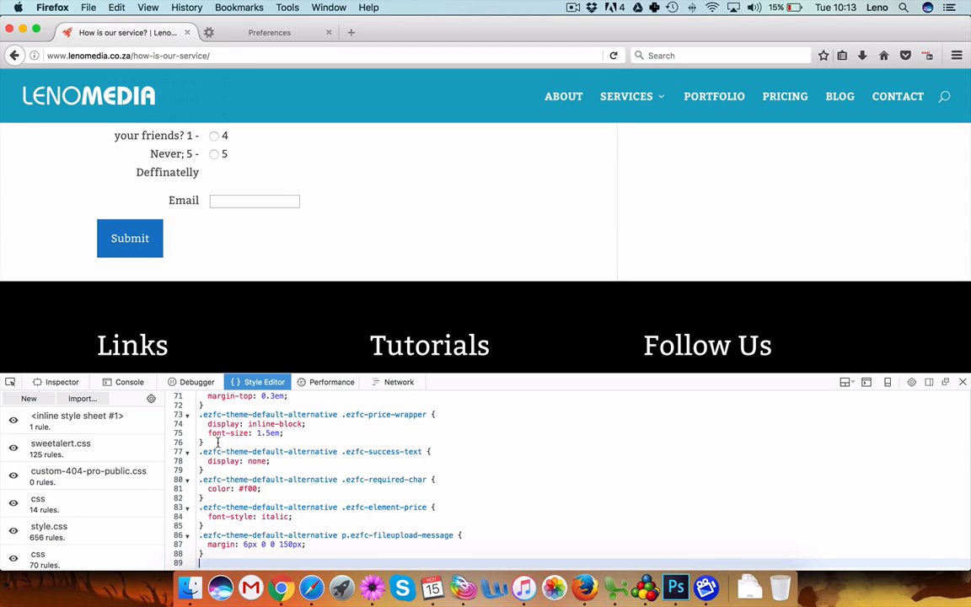
mouse_move(216, 448)
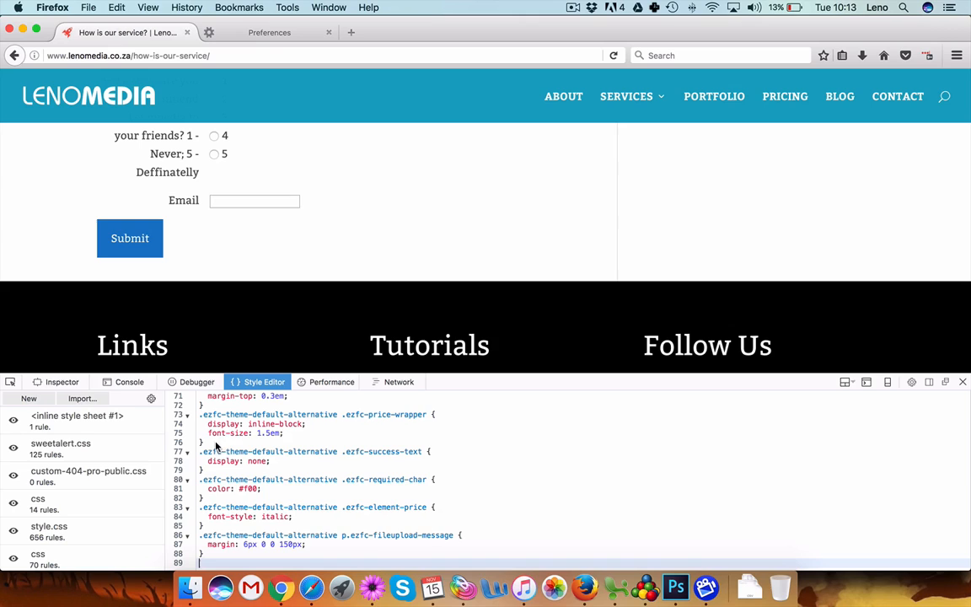
mouse_move(328, 508)
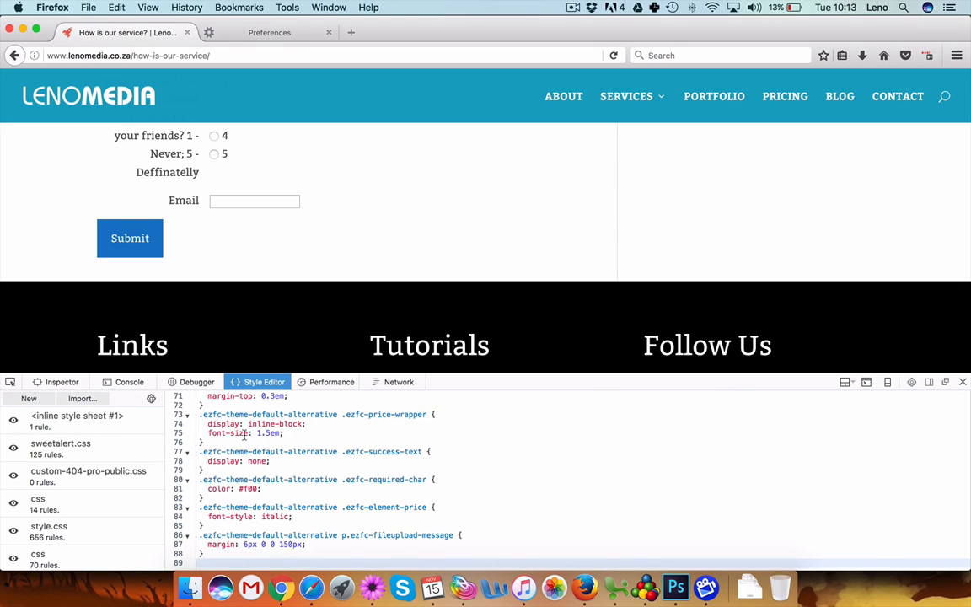
mouse_move(301, 493)
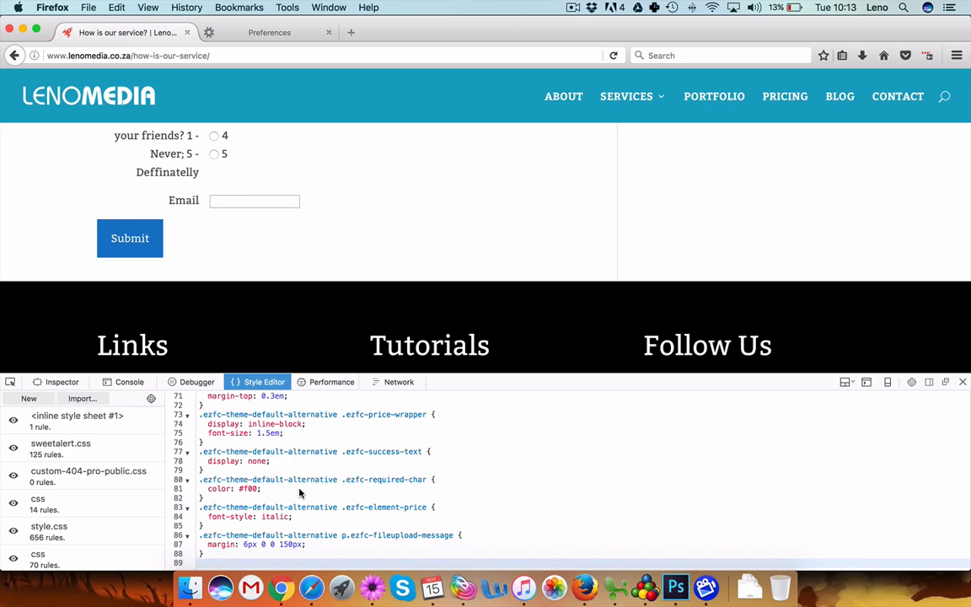
mouse_move(960, 393)
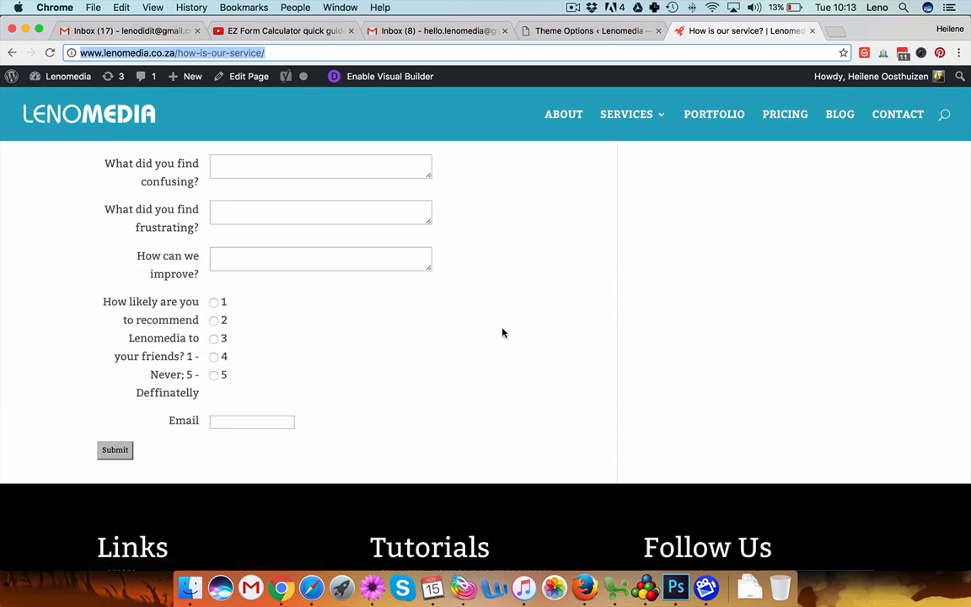
mouse_move(186, 186)
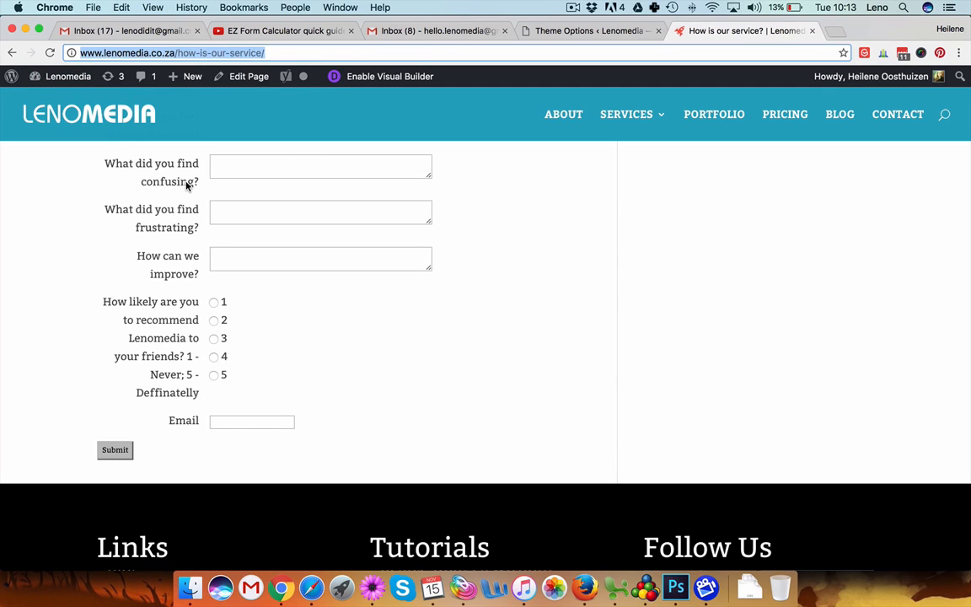
mouse_move(470, 352)
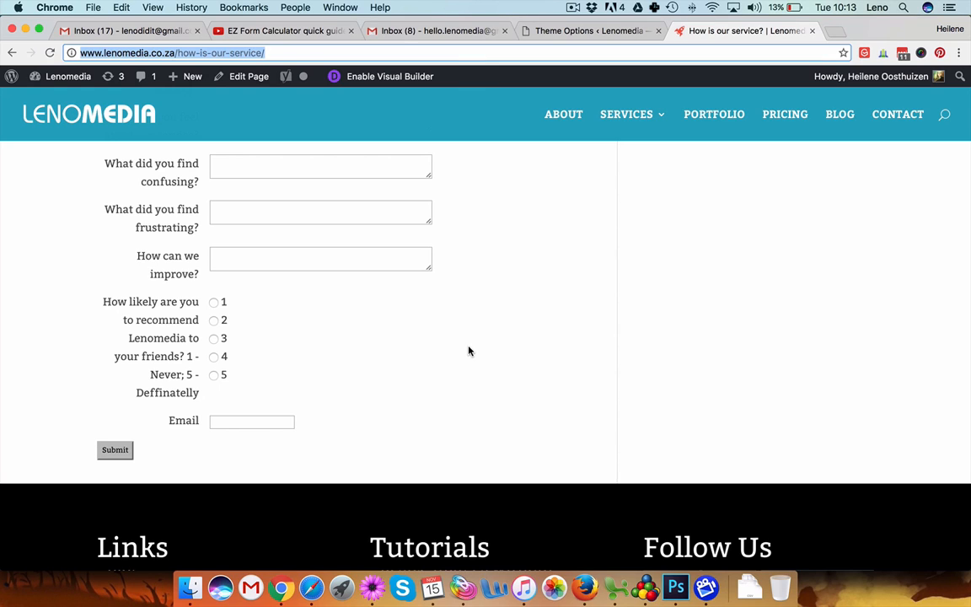
mouse_move(472, 351)
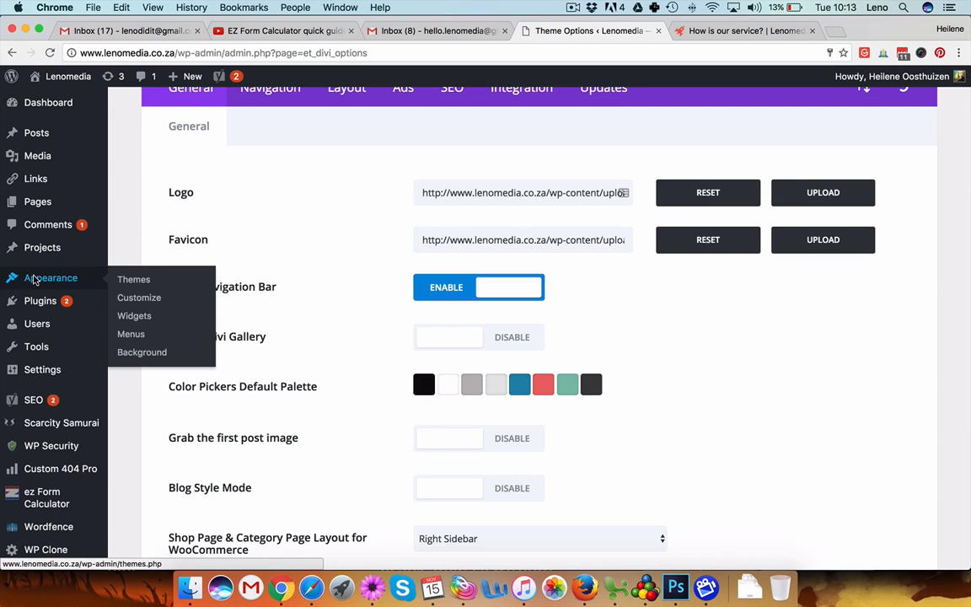
mouse_move(37, 324)
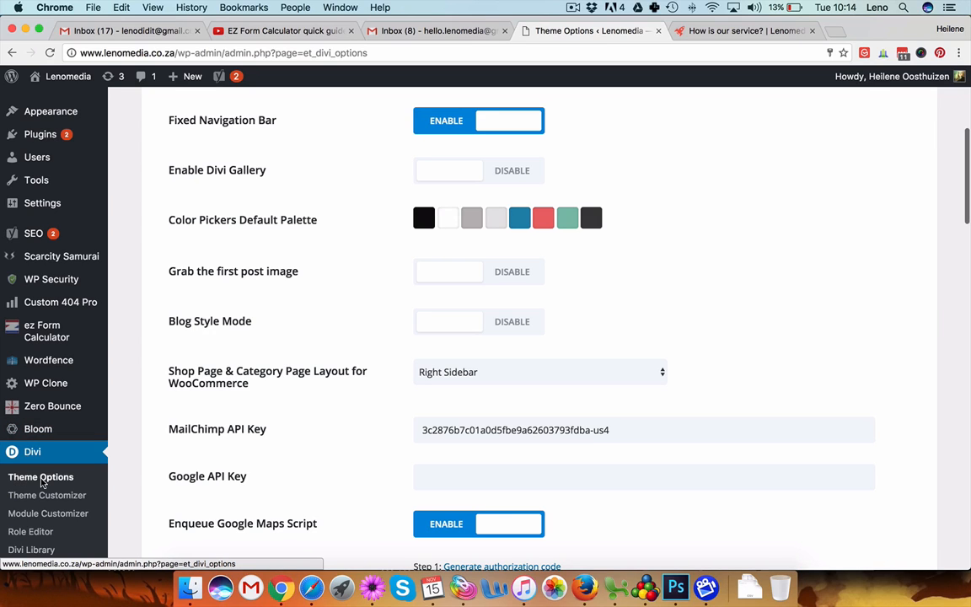
mouse_move(124, 428)
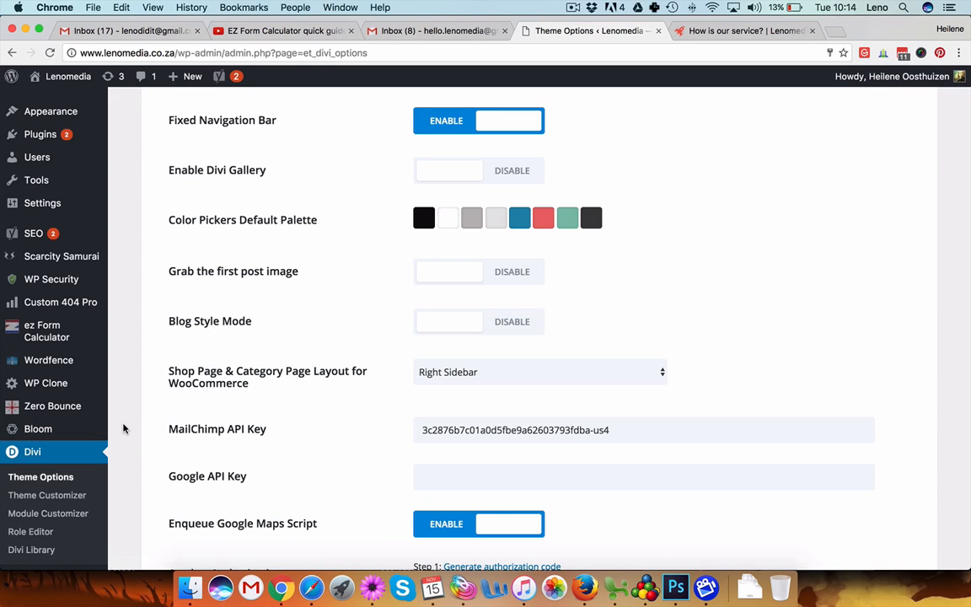
Scroll Divi Theme Options down to the Custom CSS field with the submit-button rule
scroll("down", 3)
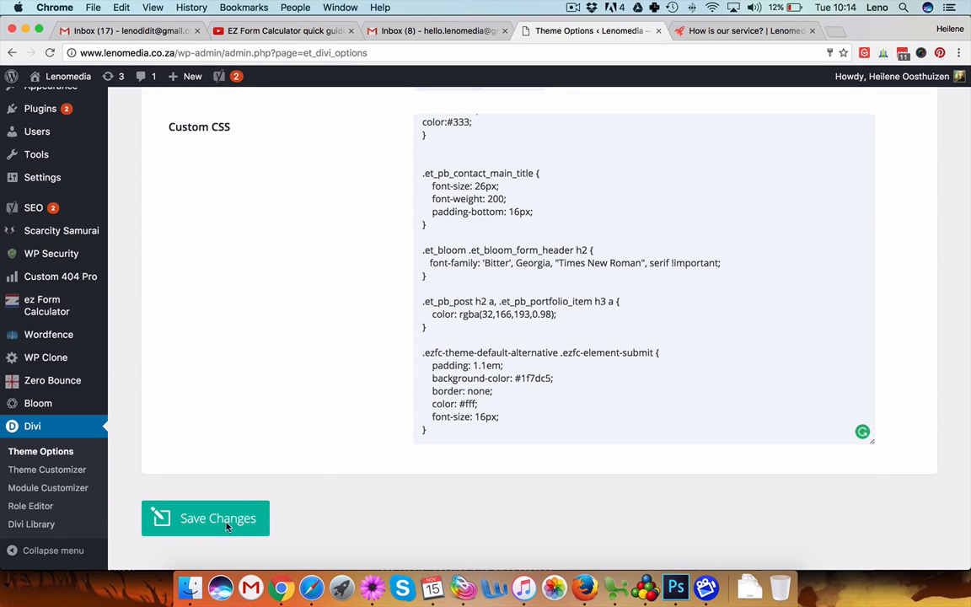
Save the Divi custom CSS with the #1f7dc5 submit rule and return to Firefox
left_click(205, 518)
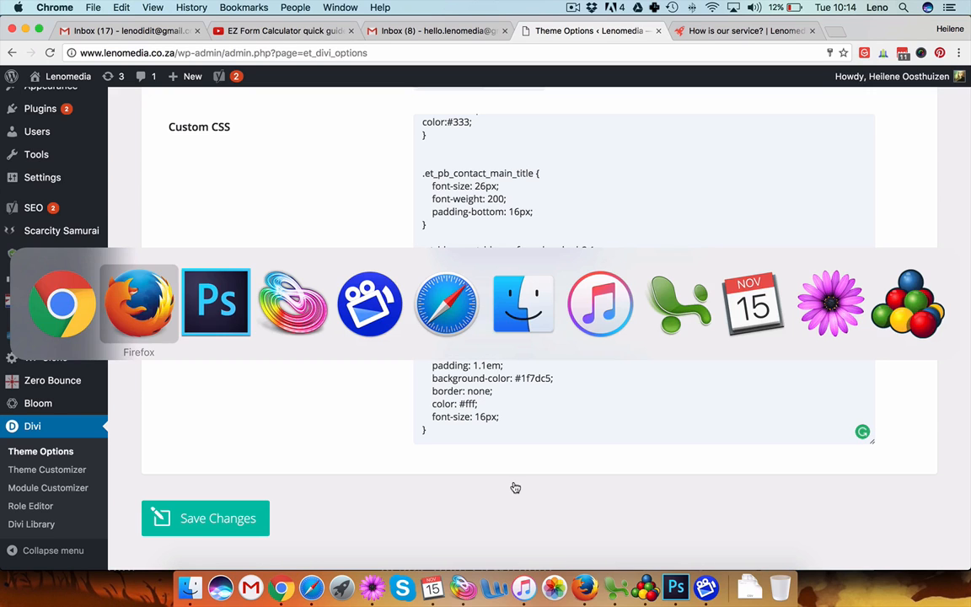
left_click(138, 303)
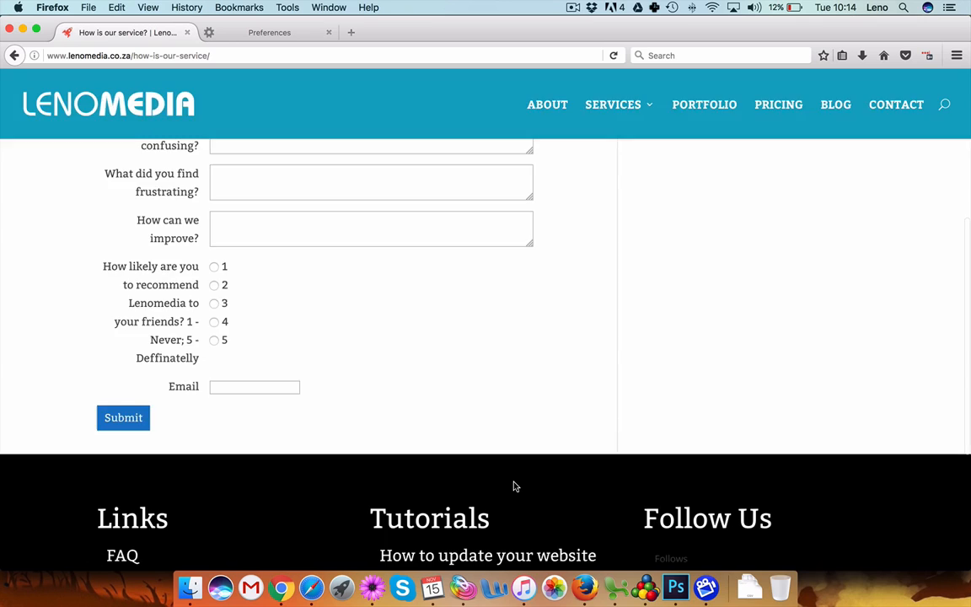
Scroll the 'How is our service?' page to confirm the Submit button shows blue
scroll("down", 3)
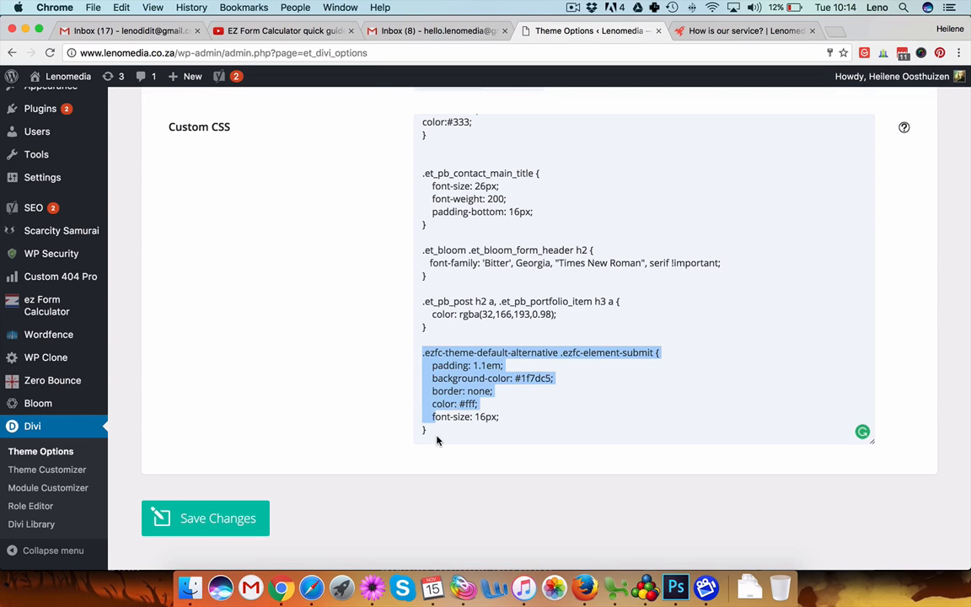
Cut the .ezfc-element-submit block out of the Divi Custom CSS field
key("Delete")
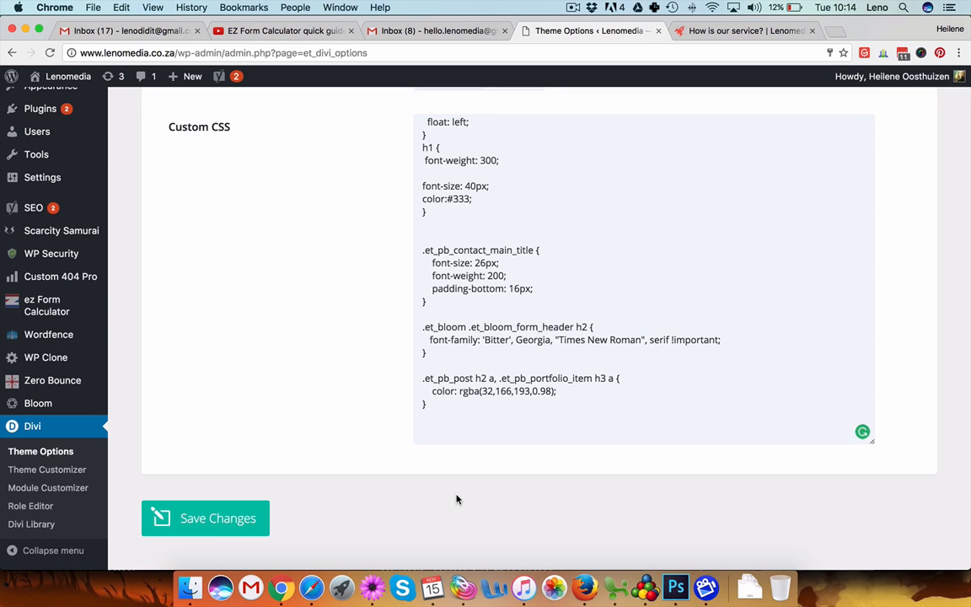
mouse_move(462, 564)
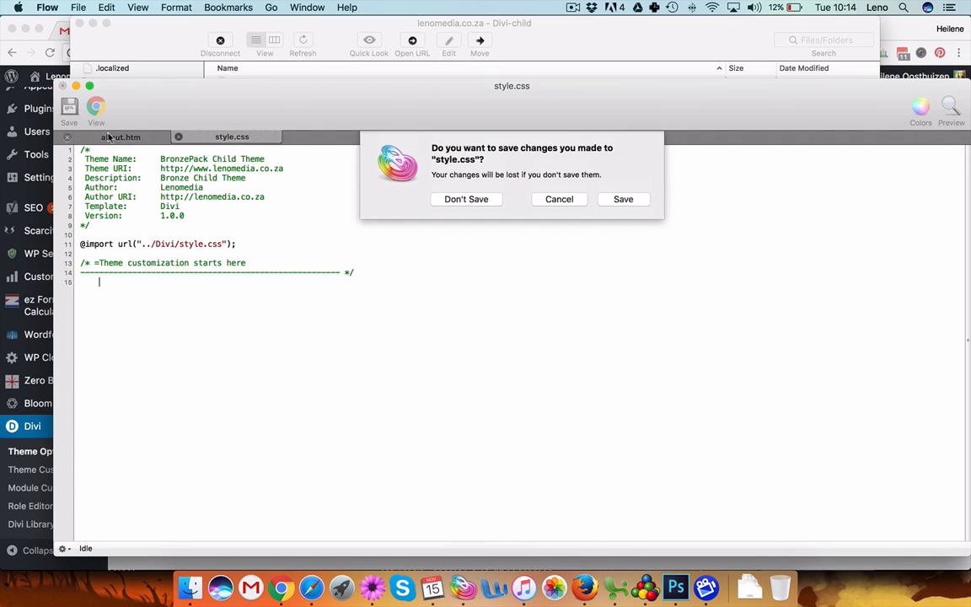
Discard the style.css edits and open Divi-child's style.css from the themes folder
left_click(466, 199)
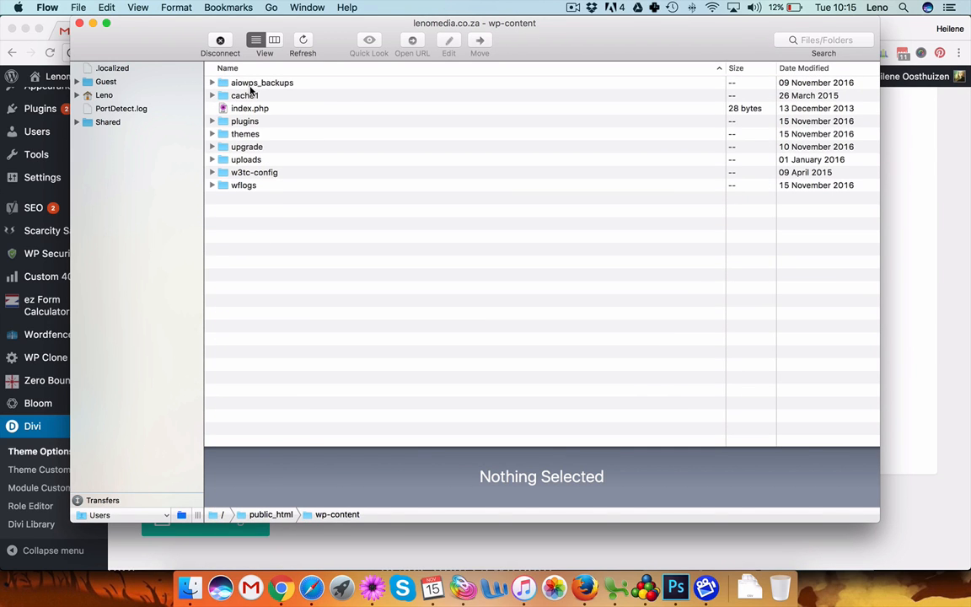
double_click(245, 133)
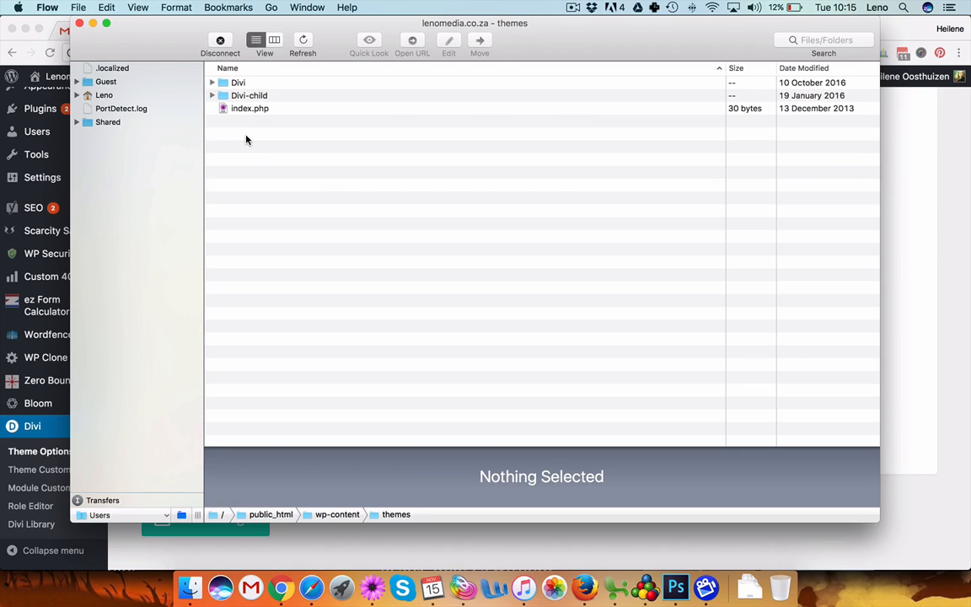
mouse_move(399, 342)
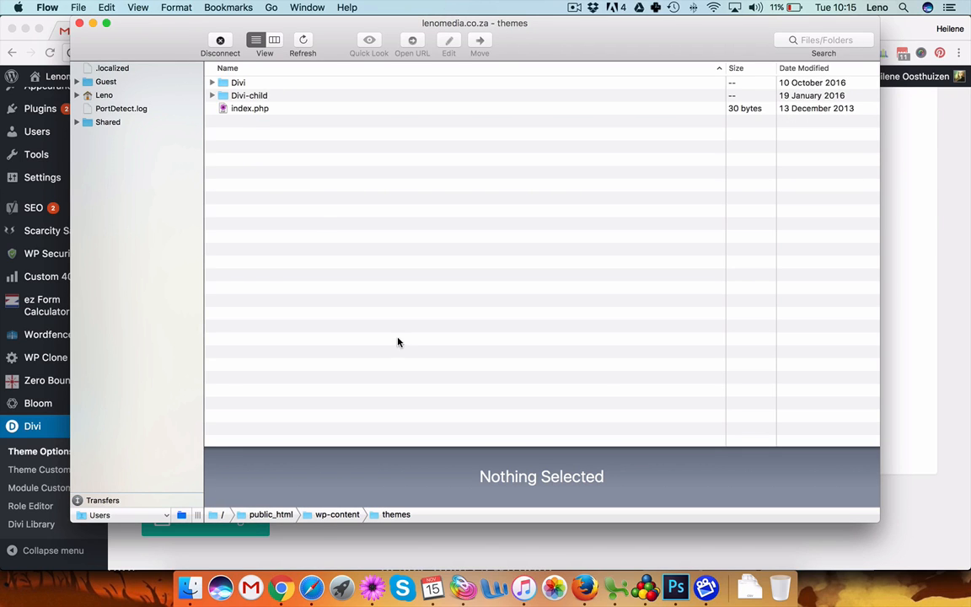
mouse_move(388, 514)
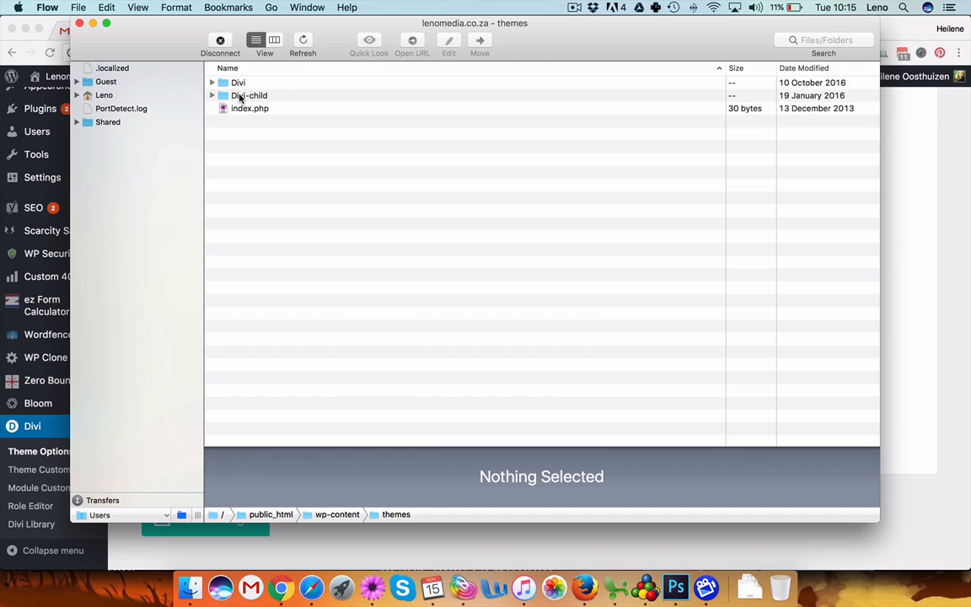
double_click(249, 95)
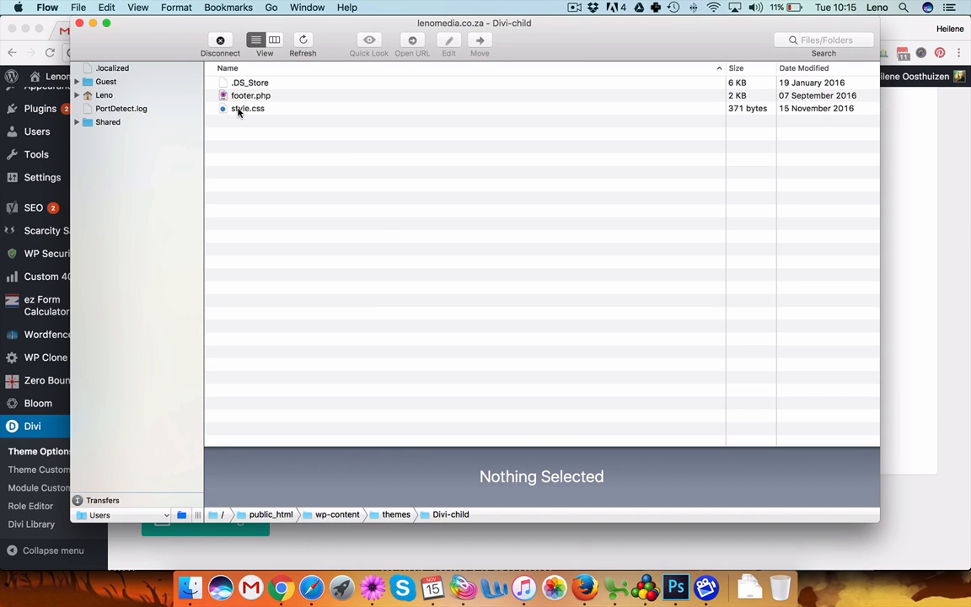
double_click(248, 108)
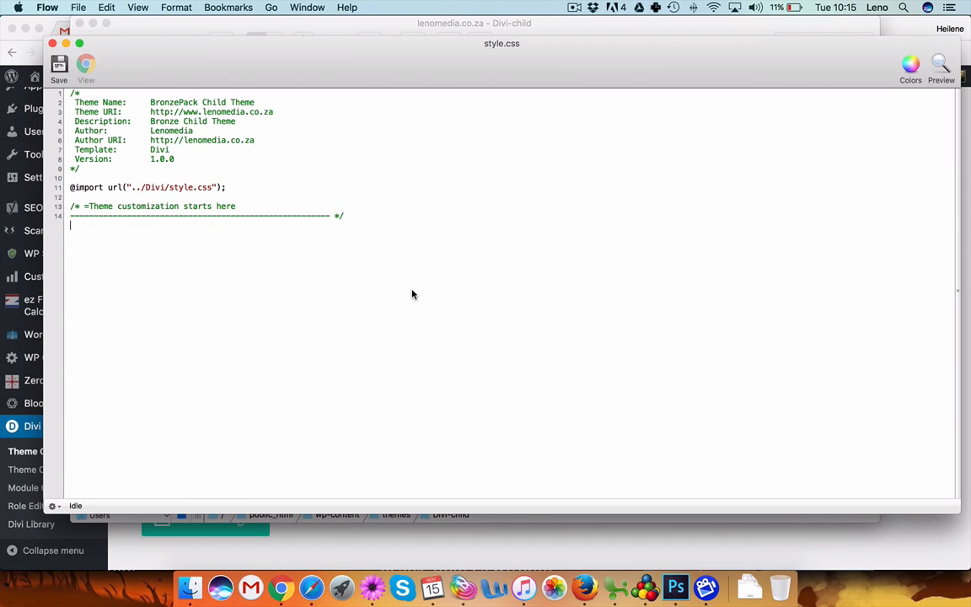
mouse_move(100, 247)
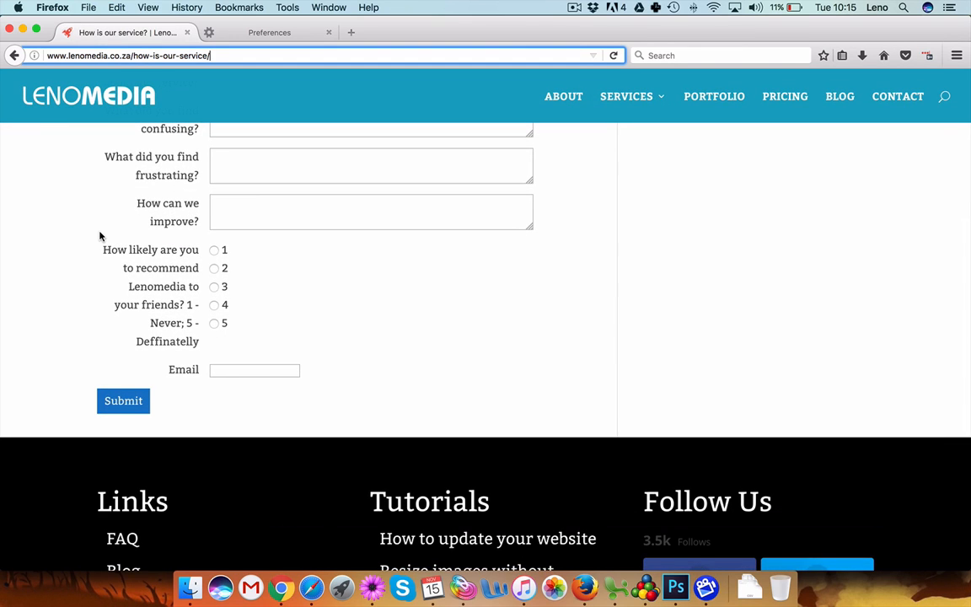
mouse_move(143, 450)
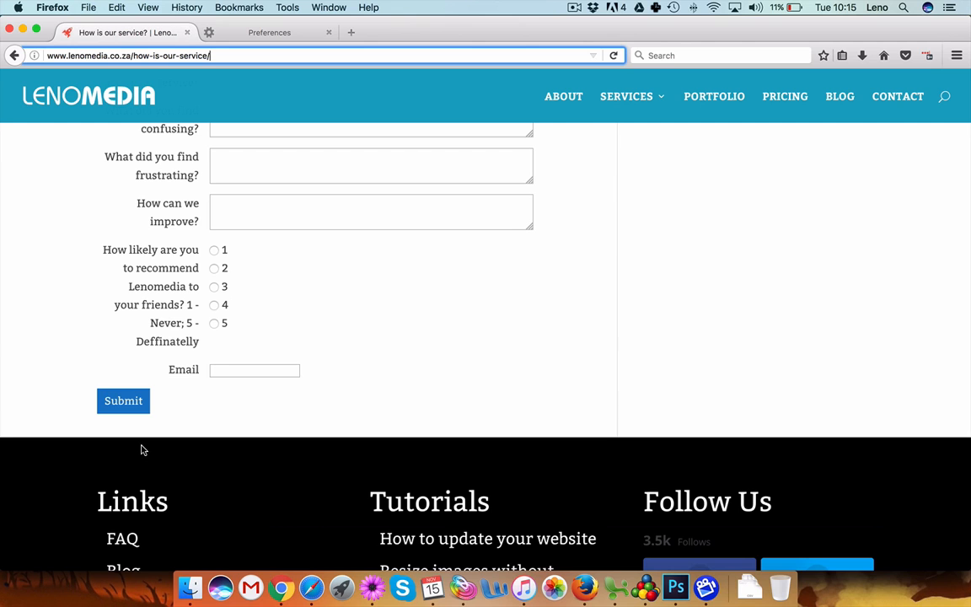
mouse_move(91, 388)
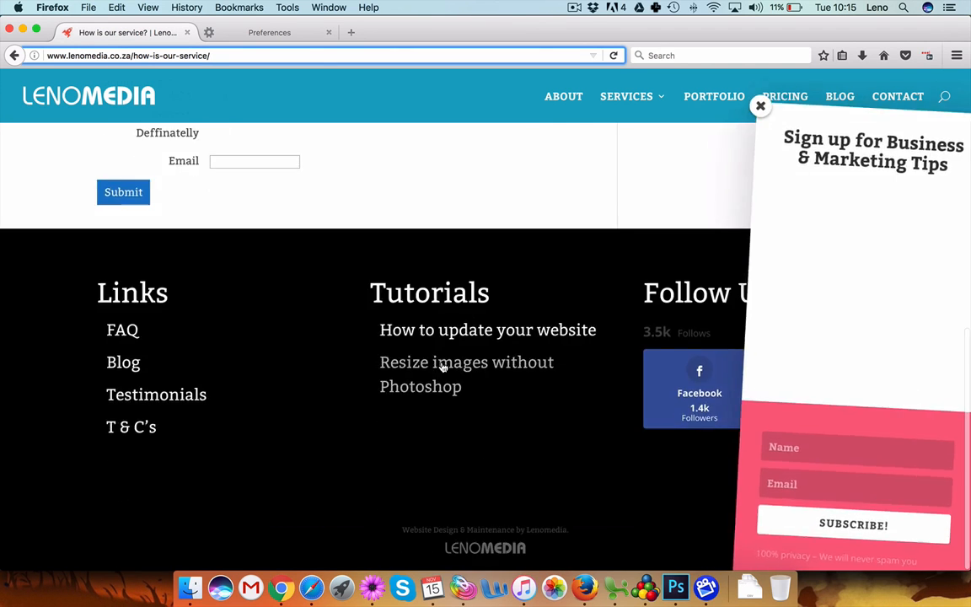
Scroll the feedback survey page to confirm the Submit button is blue with white text
scroll("up", 3)
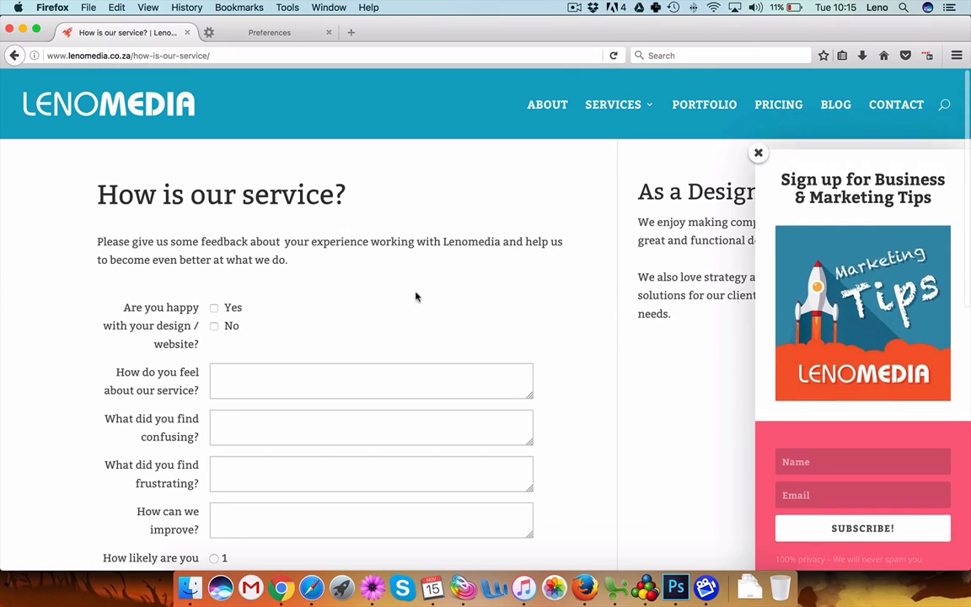
scroll("down", 3)
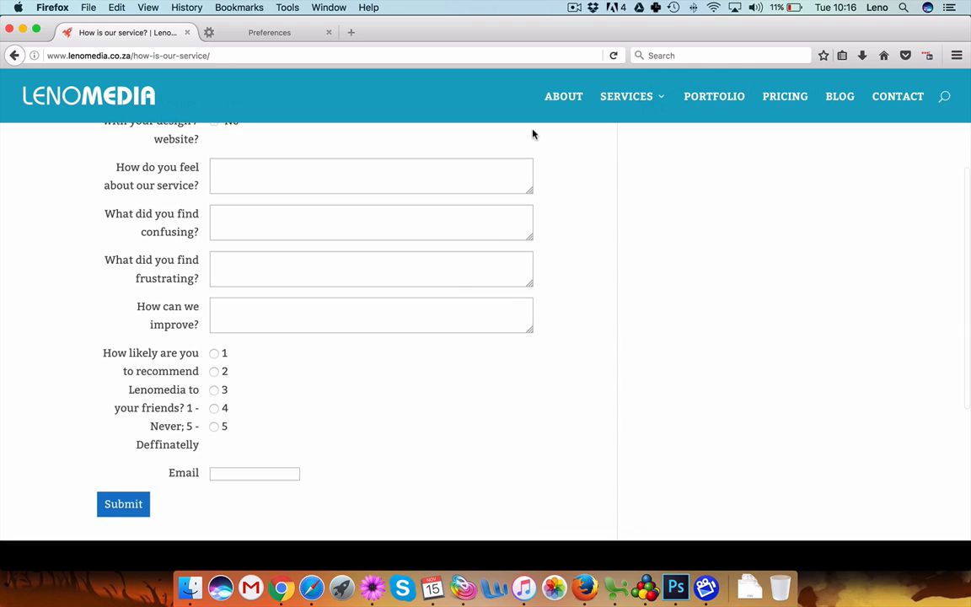
left_click(574, 7)
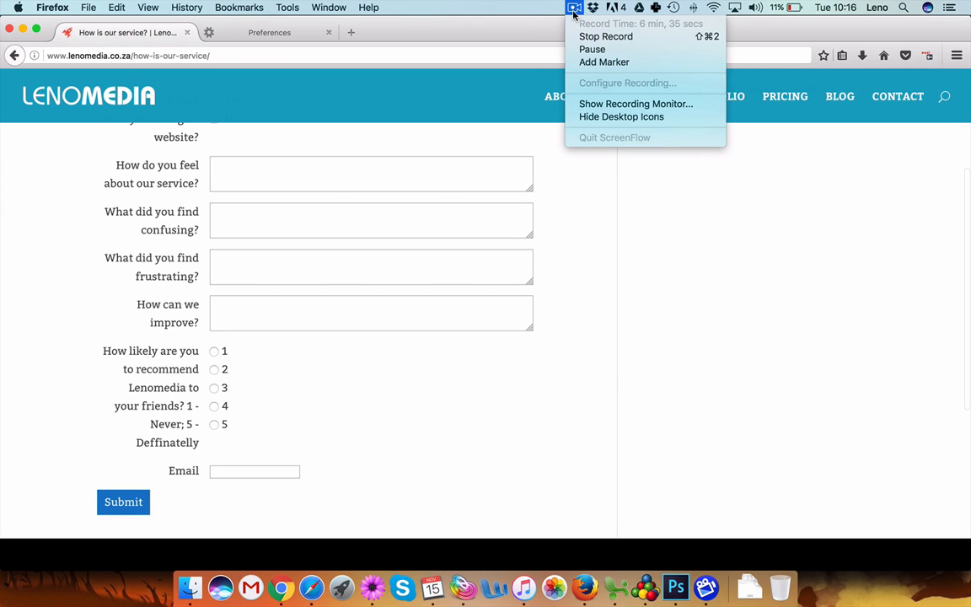